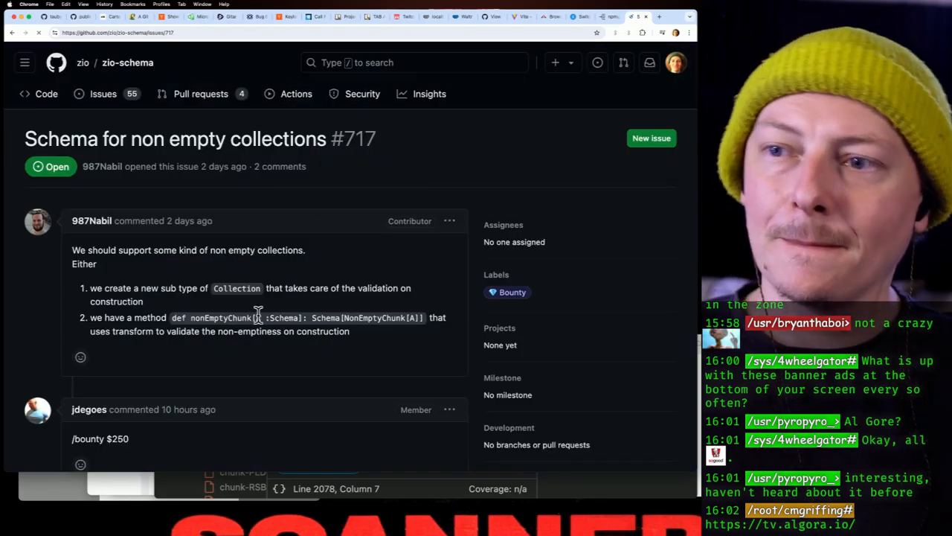
# Scroll Algora's activity feed and open the 'ZIO shared a $2,500 bounty' STM issue.
pyautogui.scroll(-3)
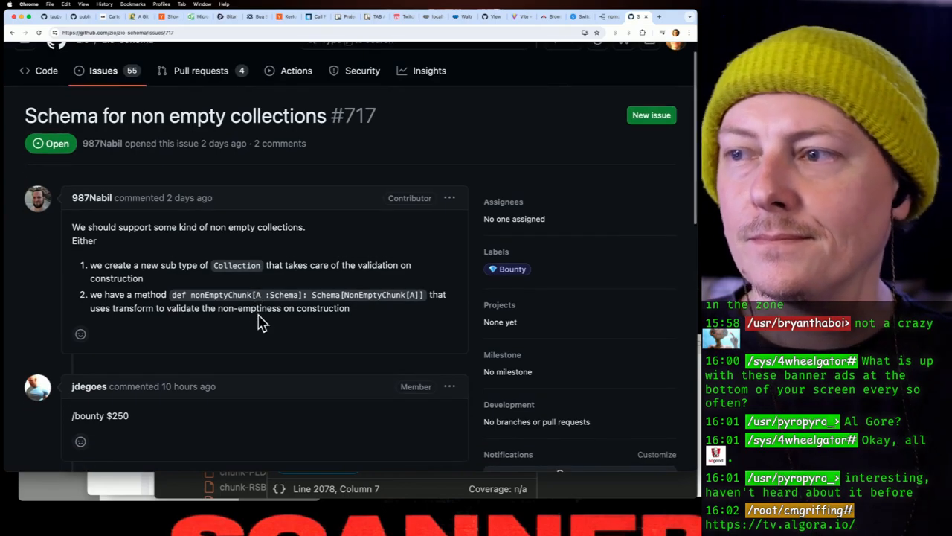
pyautogui.scroll(-3)
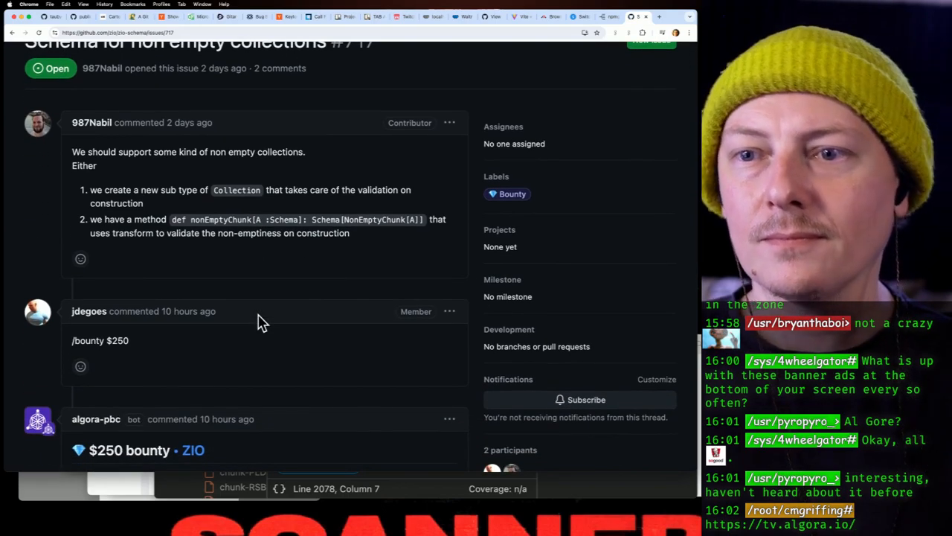
pyautogui.scroll(-3)
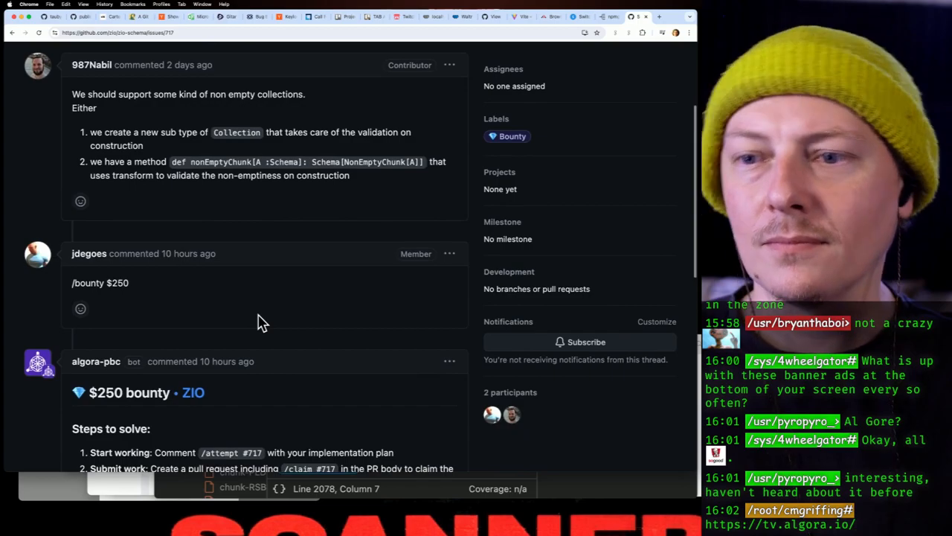
pyautogui.scroll(-3)
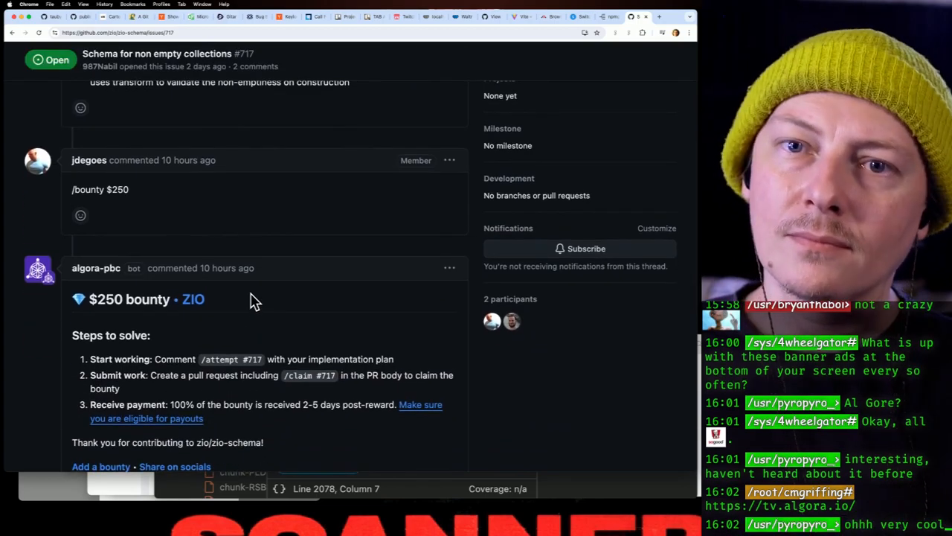
pyautogui.scroll(-3)
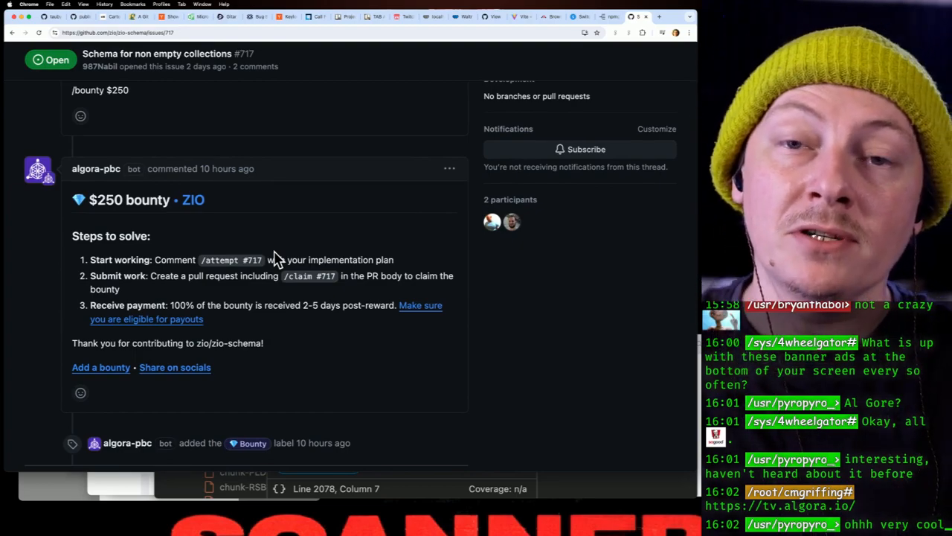
pyautogui.moveTo(21, 134)
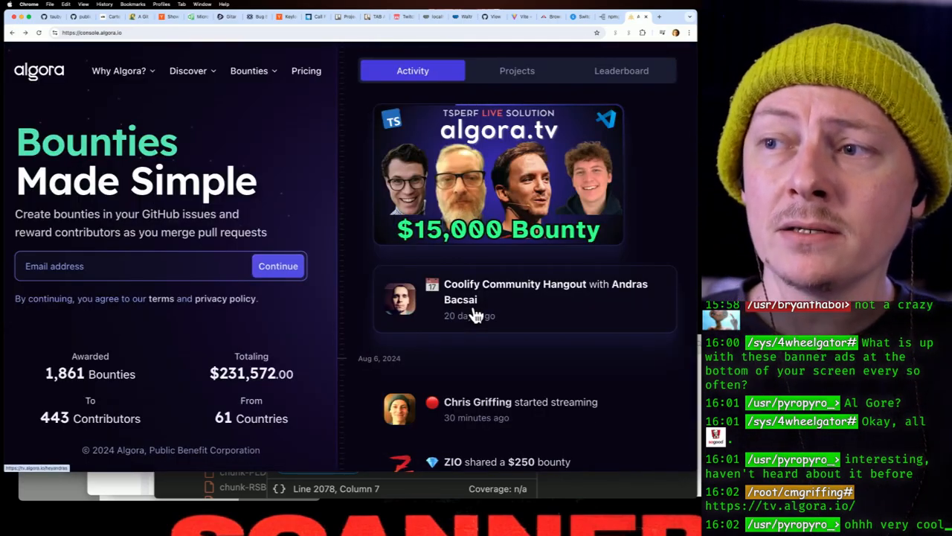
pyautogui.scroll(-3)
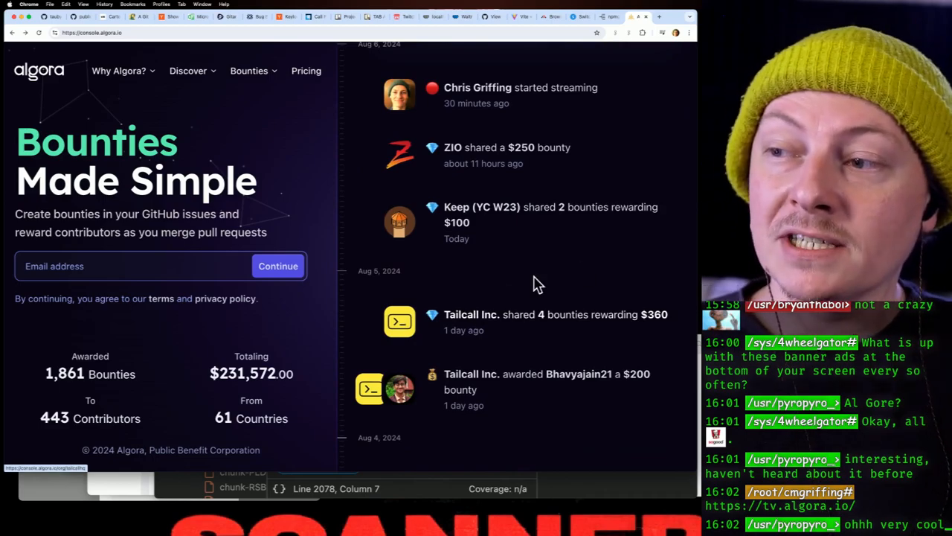
pyautogui.moveTo(653, 297)
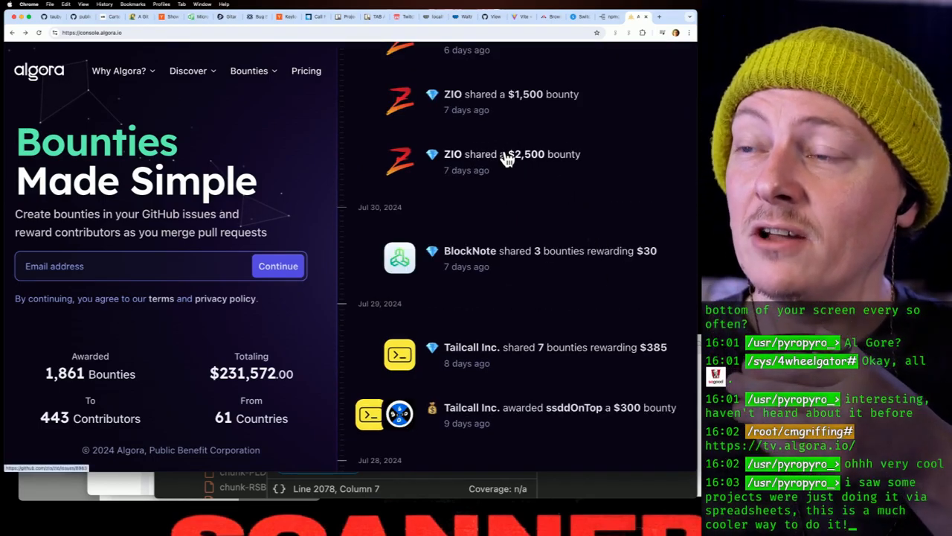
pyautogui.click(512, 154)
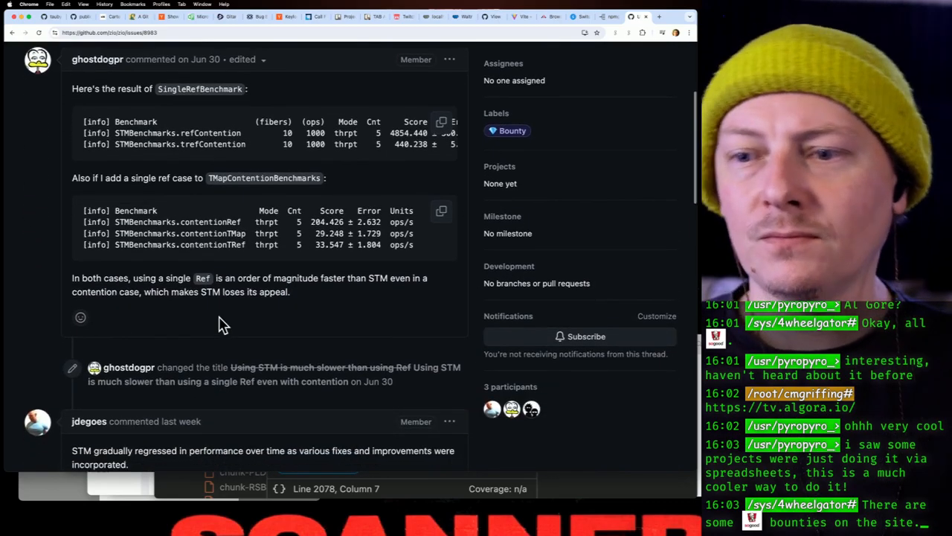
pyautogui.scroll(-3)
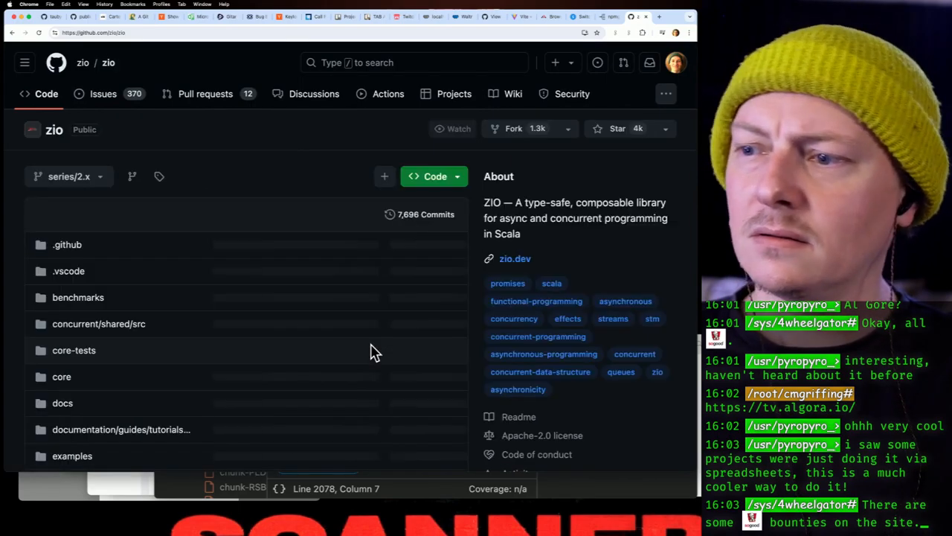
# Scroll past the zio/zio file list down to the README with the ZIO logo and badges.
pyautogui.scroll(-3)
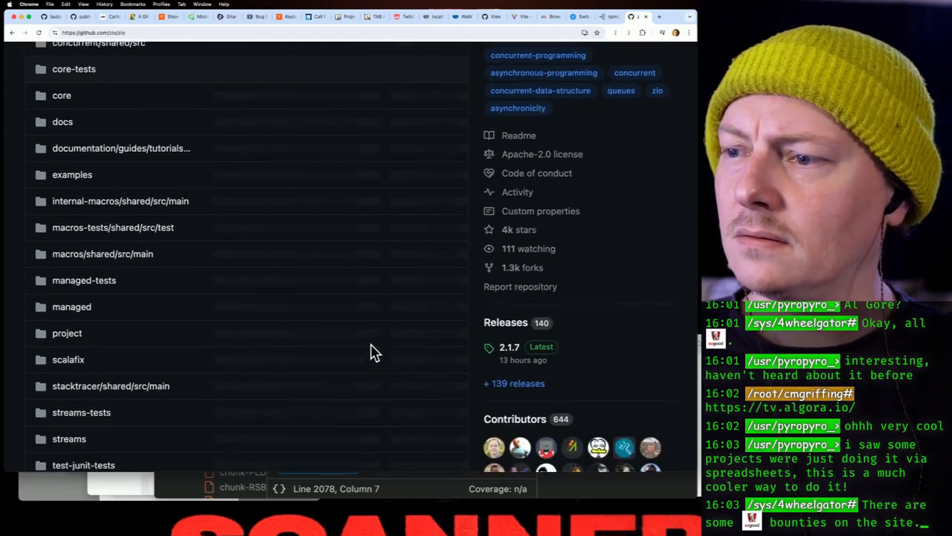
pyautogui.scroll(-3)
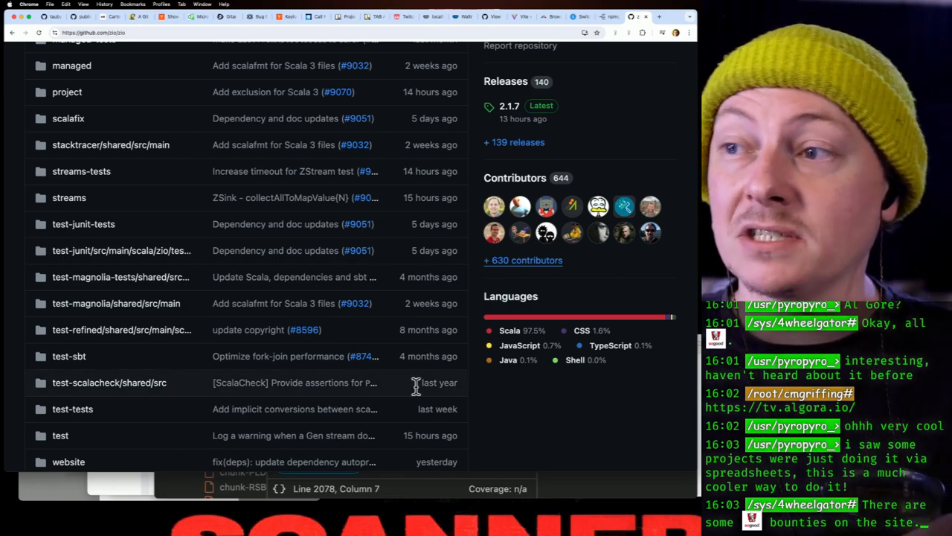
pyautogui.scroll(-3)
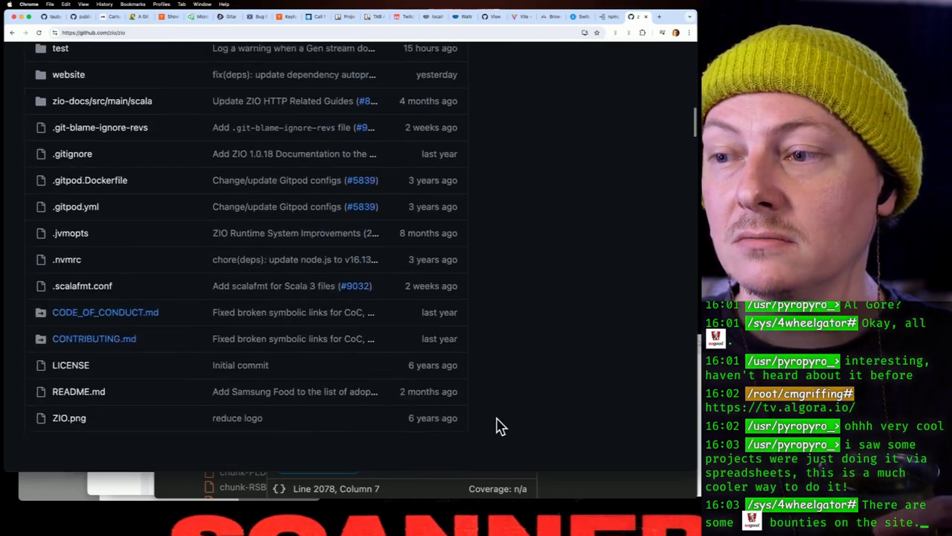
pyautogui.scroll(-3)
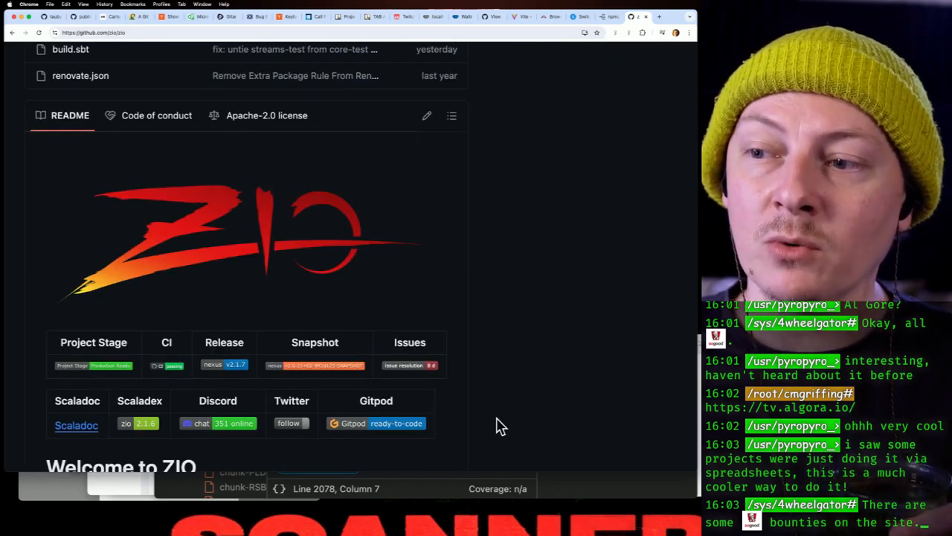